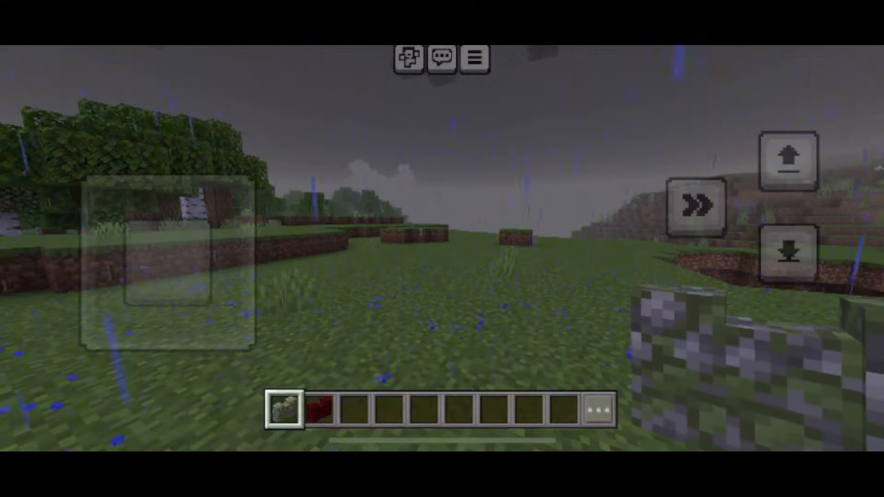
# Step: Pause the game with the top-right button and bring up the Video settings page
pyautogui.click(475, 59)
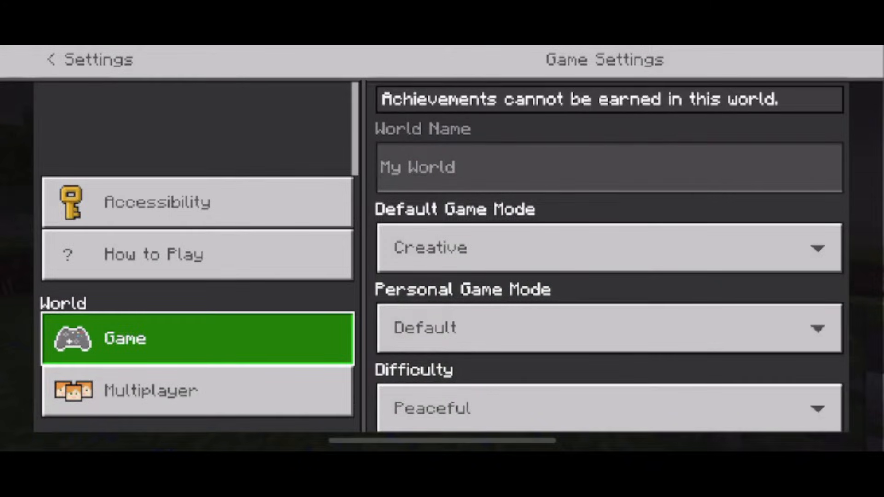
pyautogui.scroll(-3)
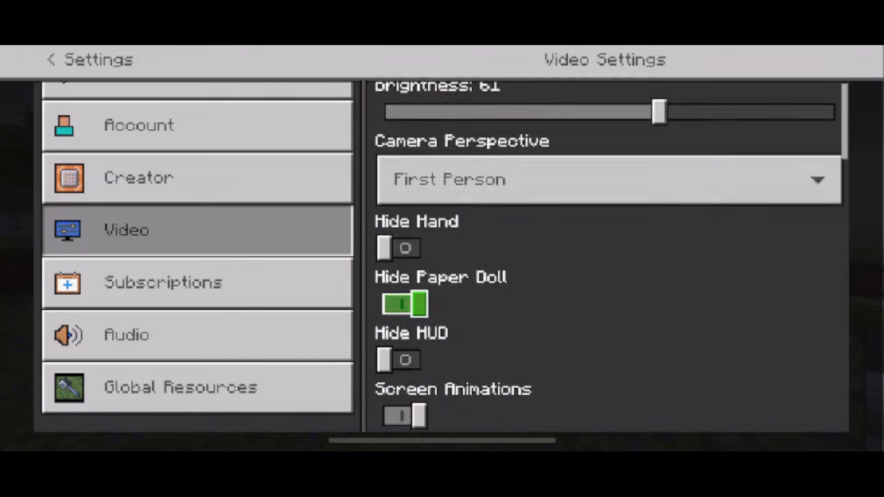
# Step: Lower the FOV slider from 76.40° to 55.60°
pyautogui.scroll(-3)
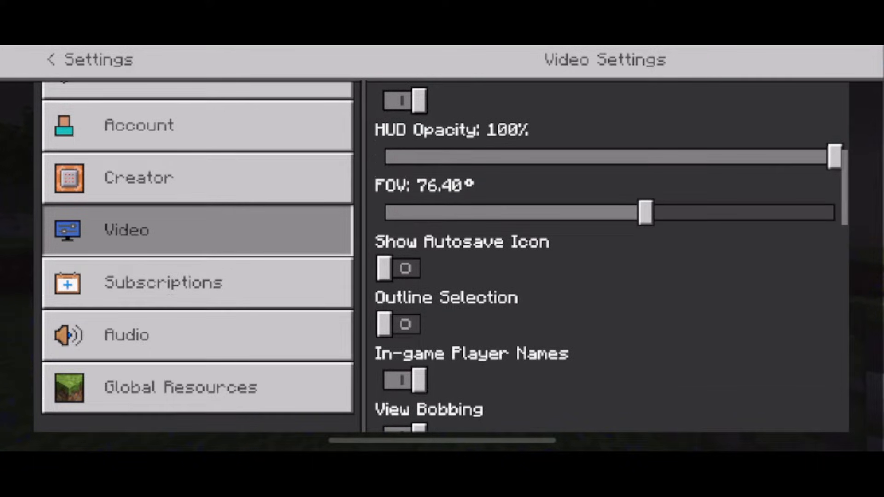
pyautogui.moveTo(646, 213); pyautogui.dragTo(583, 217)
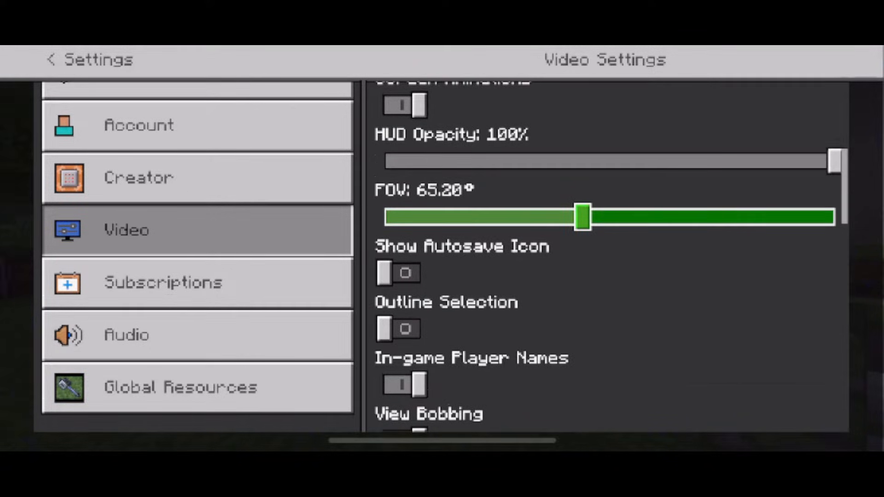
pyautogui.moveTo(582, 216); pyautogui.dragTo(529, 216)
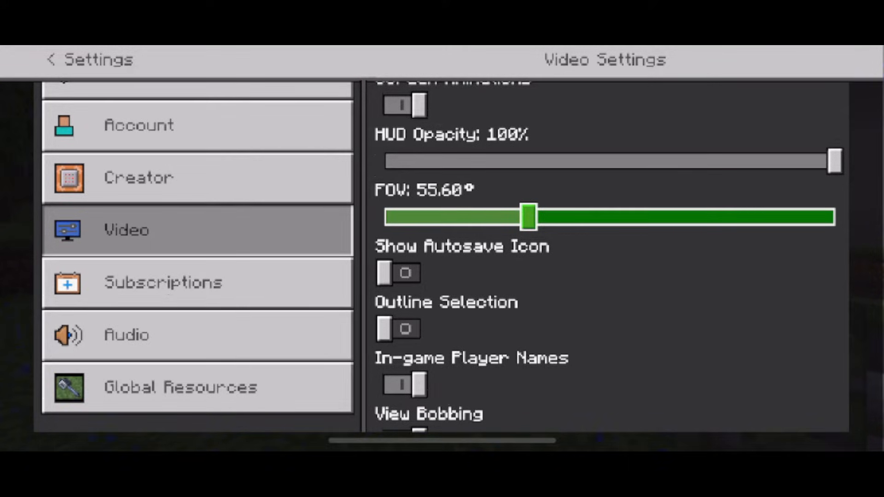
pyautogui.scroll(-3)
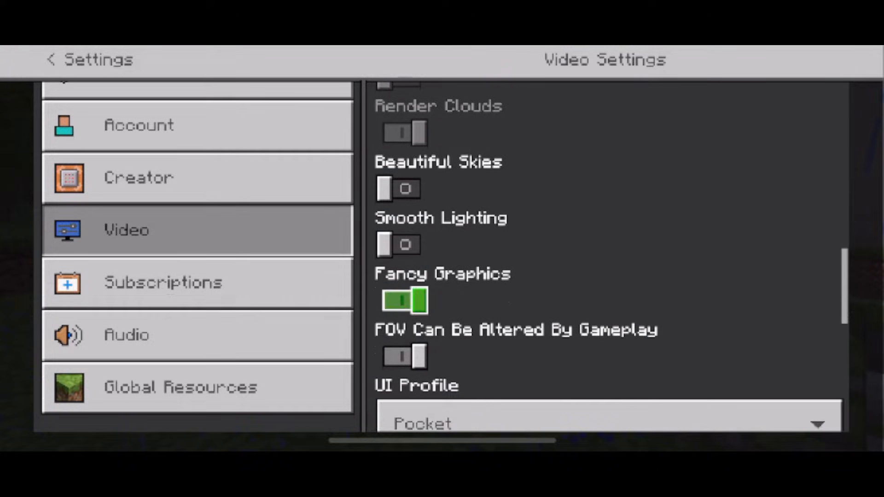
# Step: Scroll down through Video settings past Fancy Graphics to Render Distance, currently 9 chunks
pyautogui.scroll(-3)
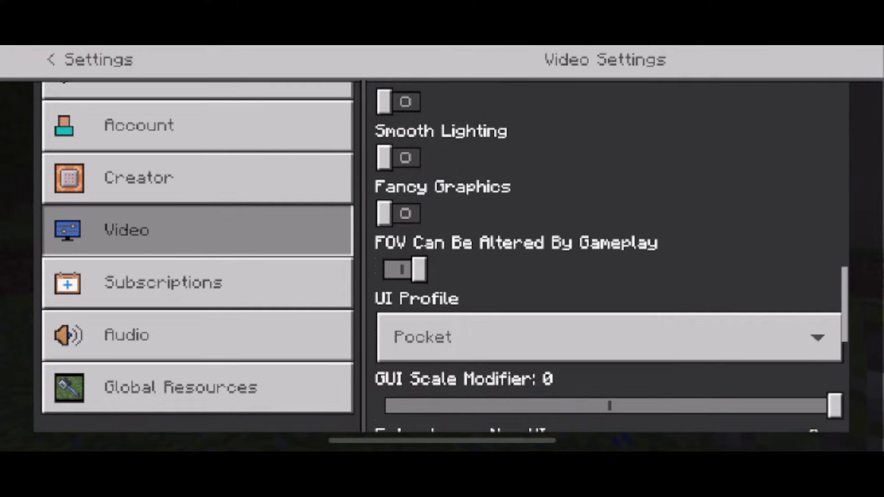
pyautogui.scroll(-3)
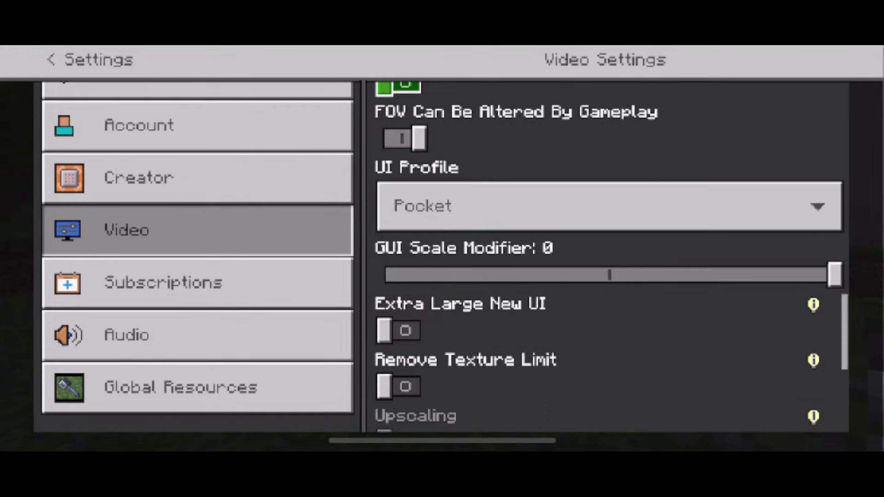
pyautogui.scroll(-3)
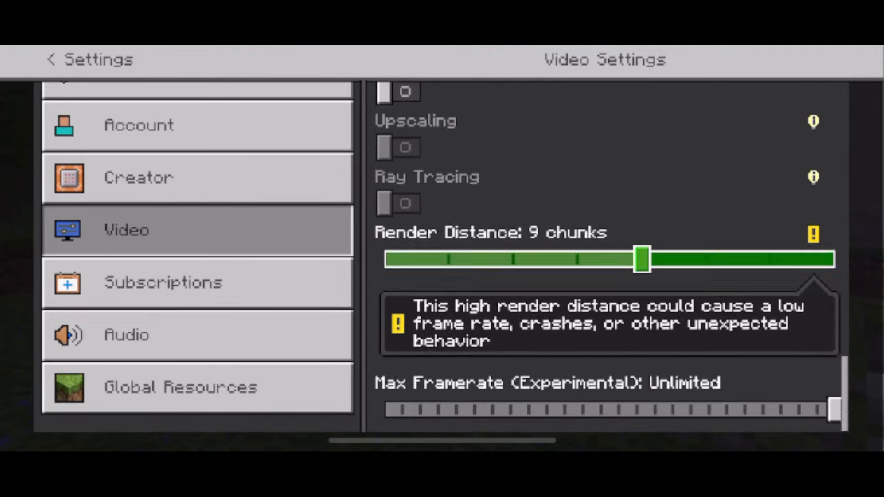
# Step: Set render distance to 7 chunks, leave Settings, and resume the game
pyautogui.moveTo(642, 260); pyautogui.dragTo(512, 334)
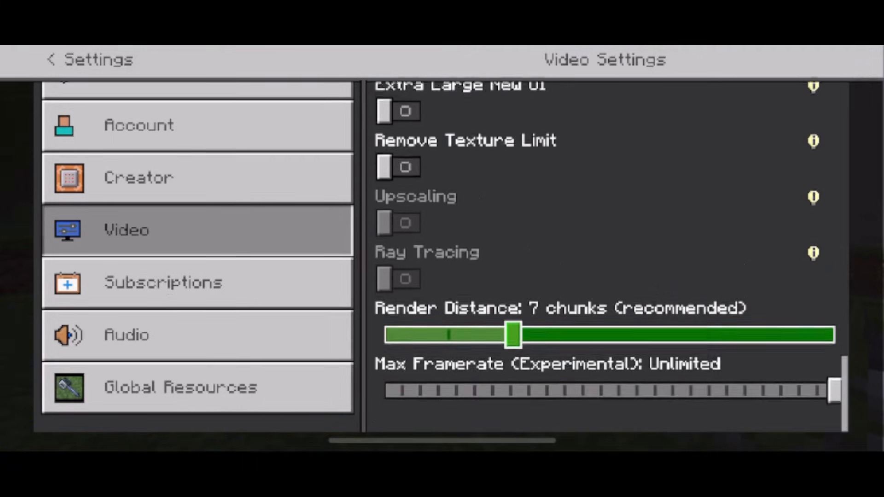
pyautogui.scroll(-3)
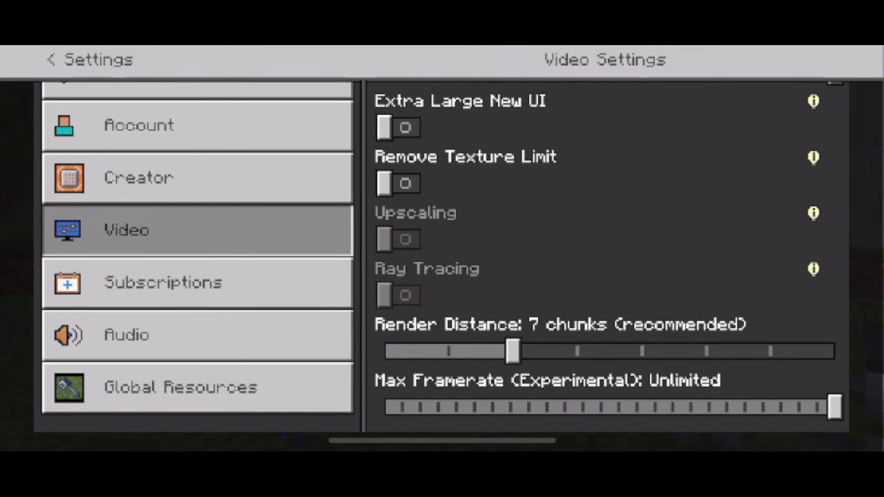
pyautogui.click(50, 60)
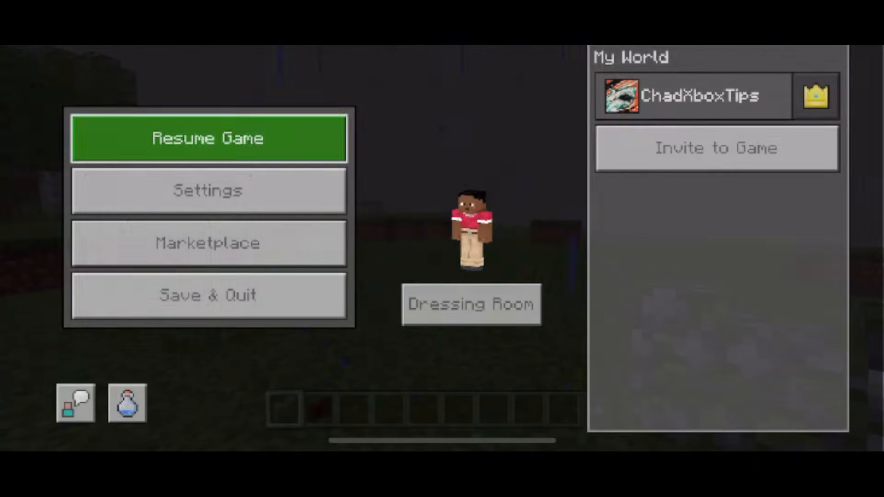
pyautogui.click(207, 138)
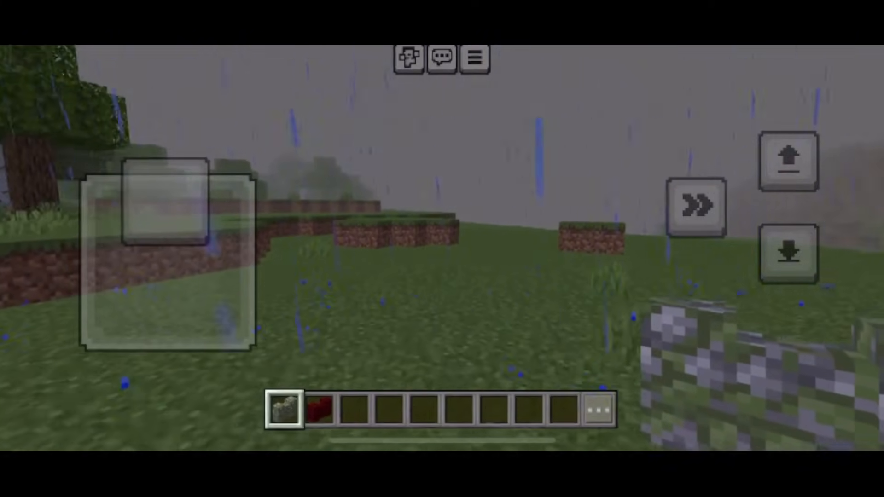